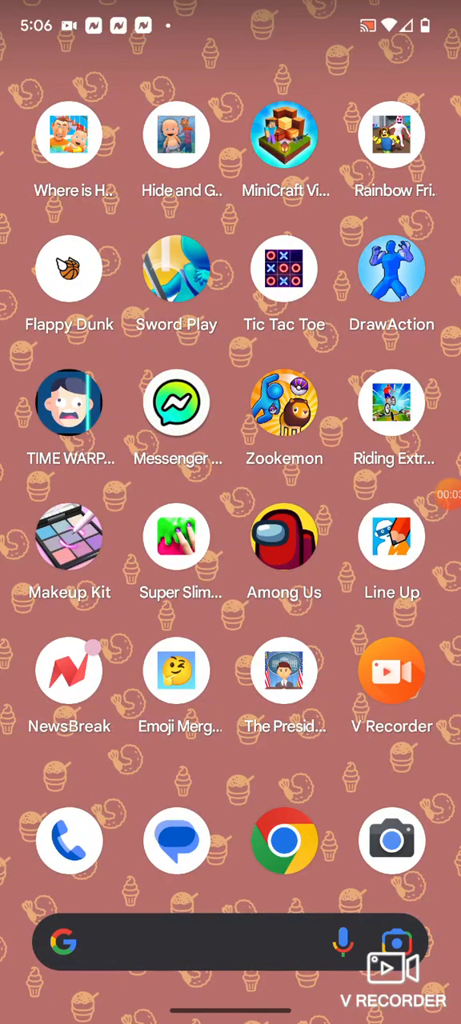
- Swipe left through the home screen pages until the Sketchbook icon shows
scroll(left, 3)
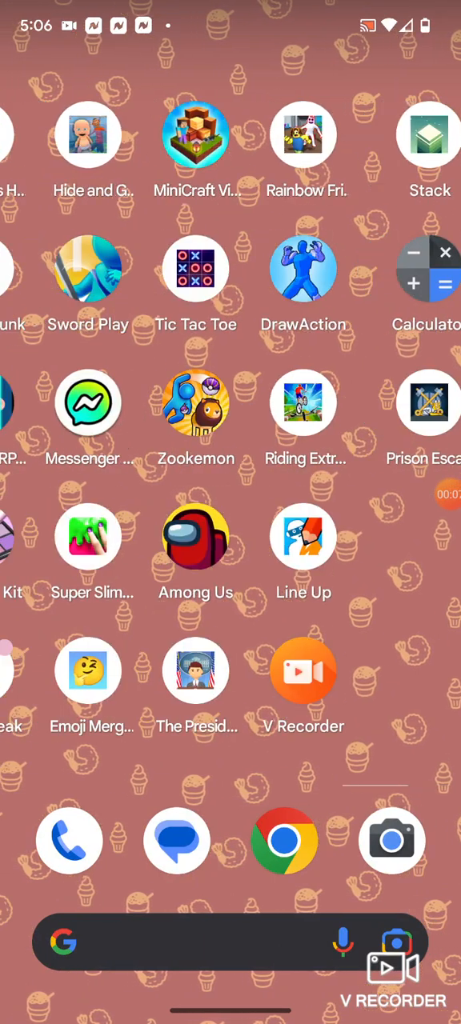
scroll(left, 3)
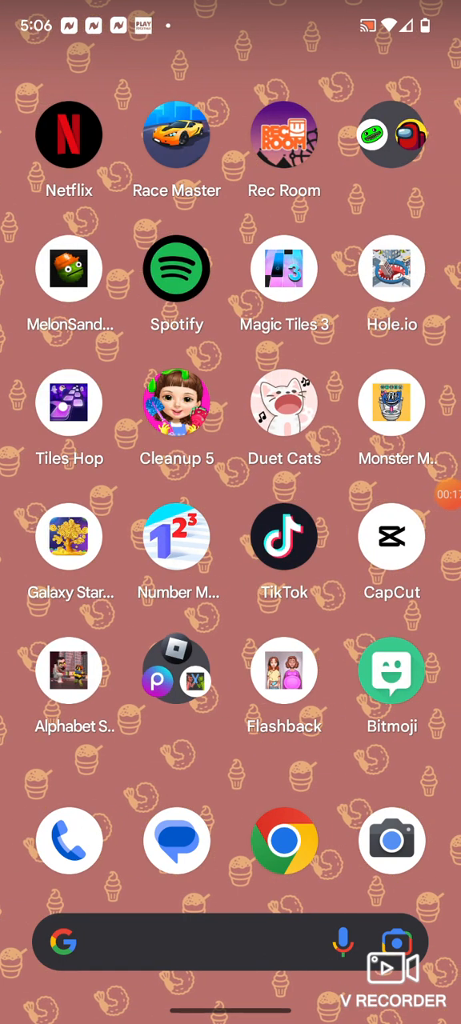
scroll(left, 3)
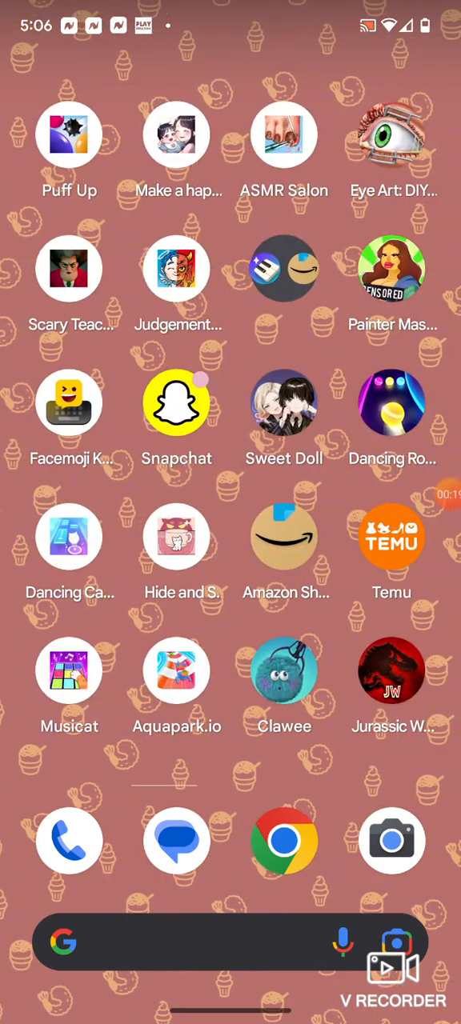
scroll(left, 3)
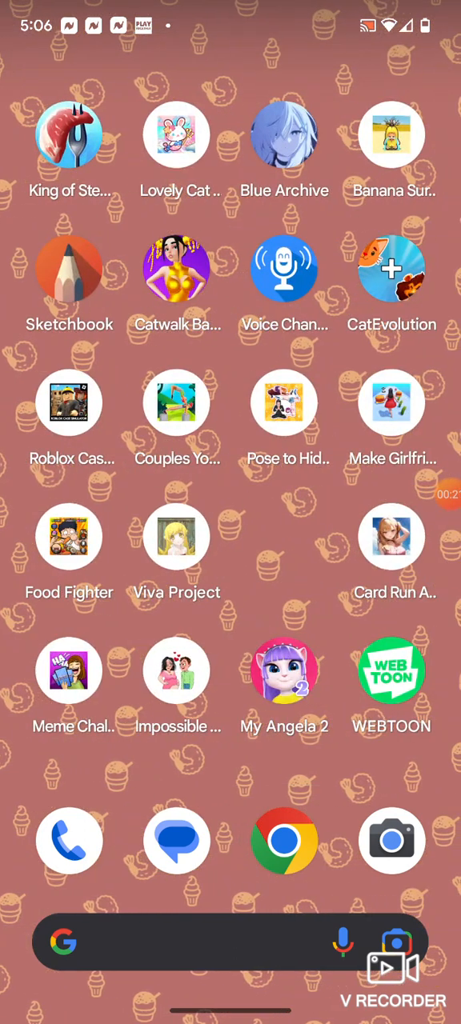
- Launch Sketchbook and bring up its main menu
click(68, 269)
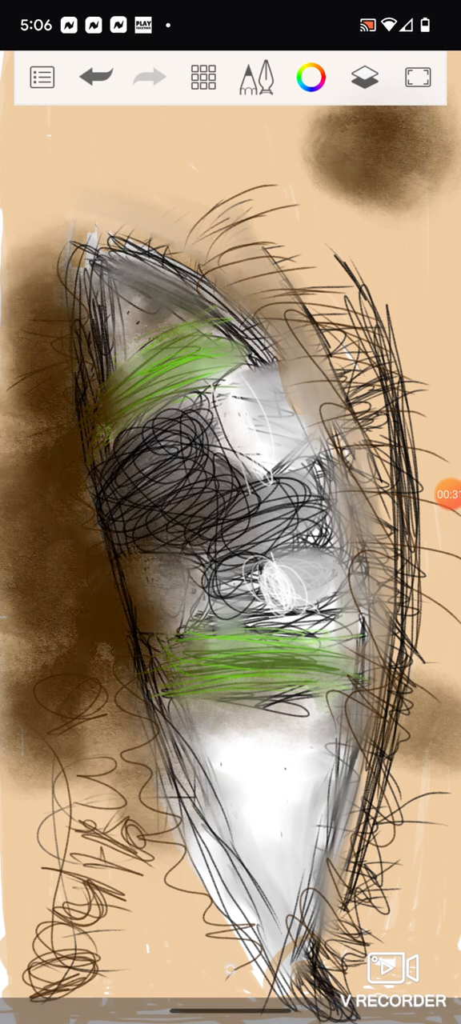
click(96, 77)
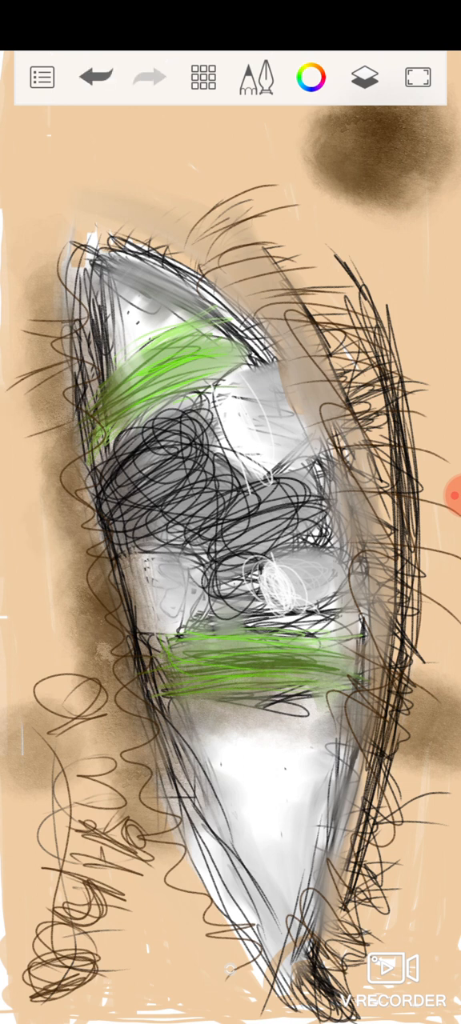
click(41, 77)
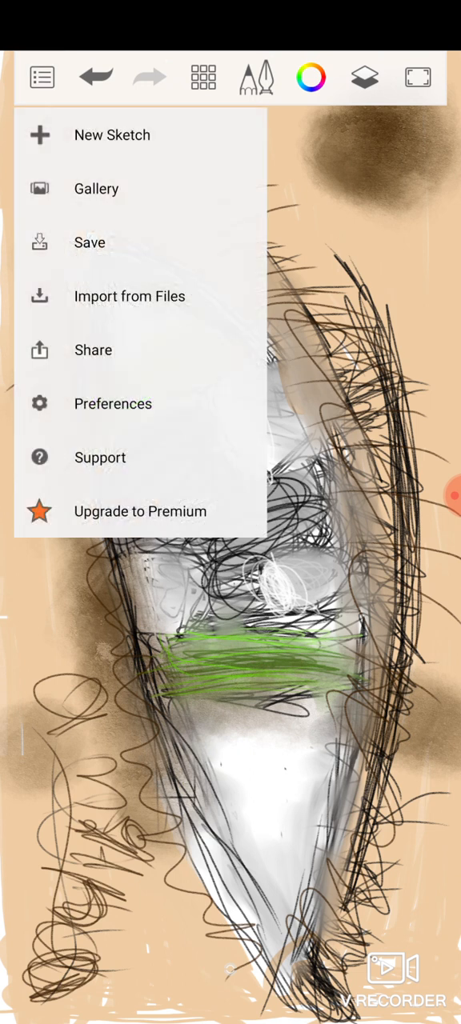
- Start a New Sketch, discarding the current scribbled sketch
click(90, 243)
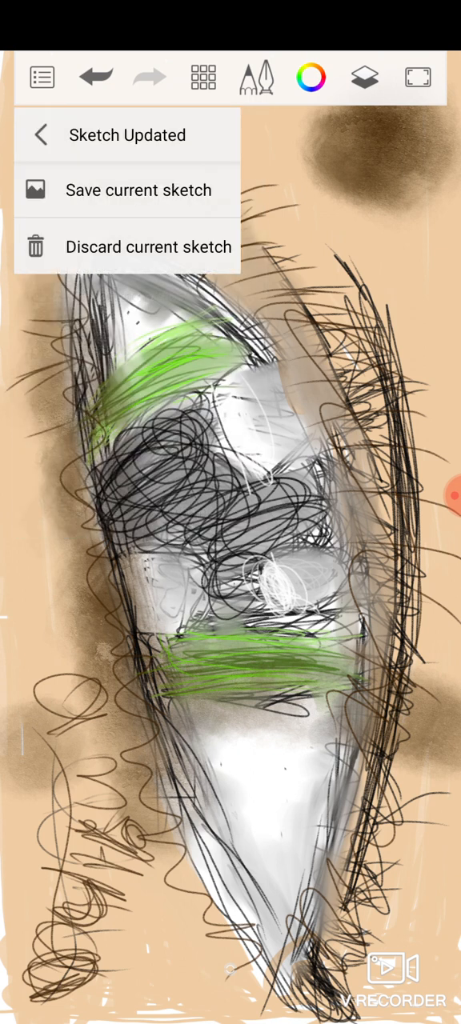
click(147, 246)
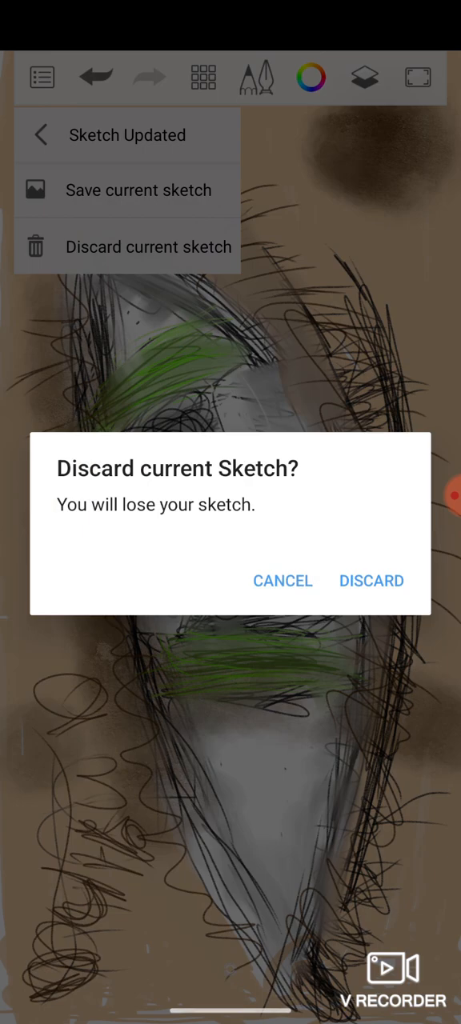
click(371, 581)
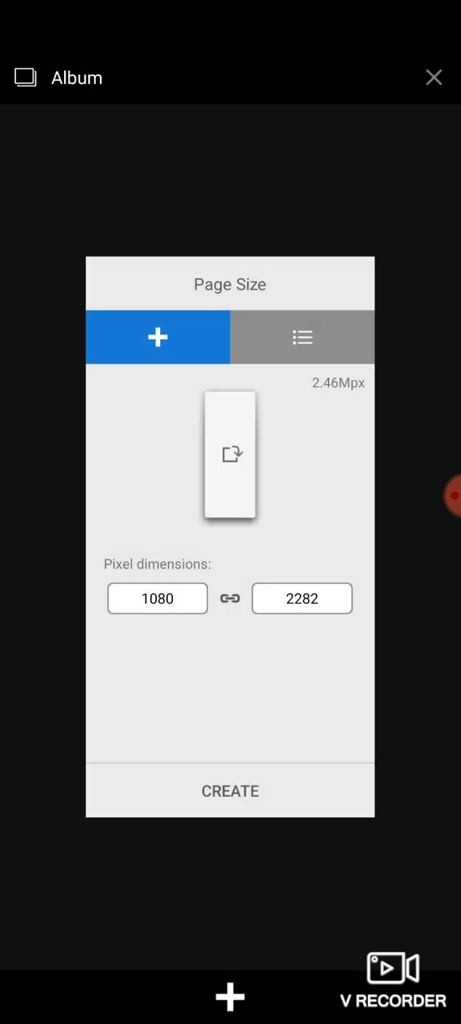
- Check the preset sizes, keep custom 1080 x 2282 portrait and create the canvas
click(157, 599)
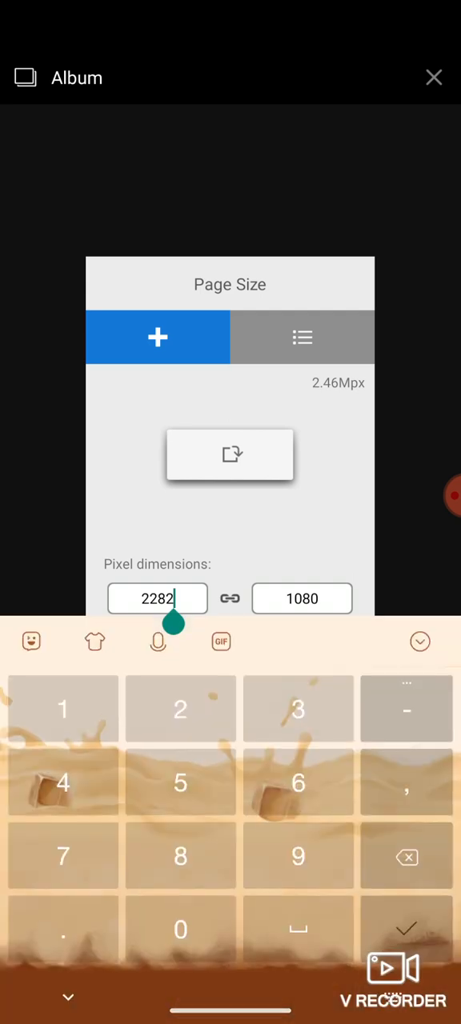
click(303, 336)
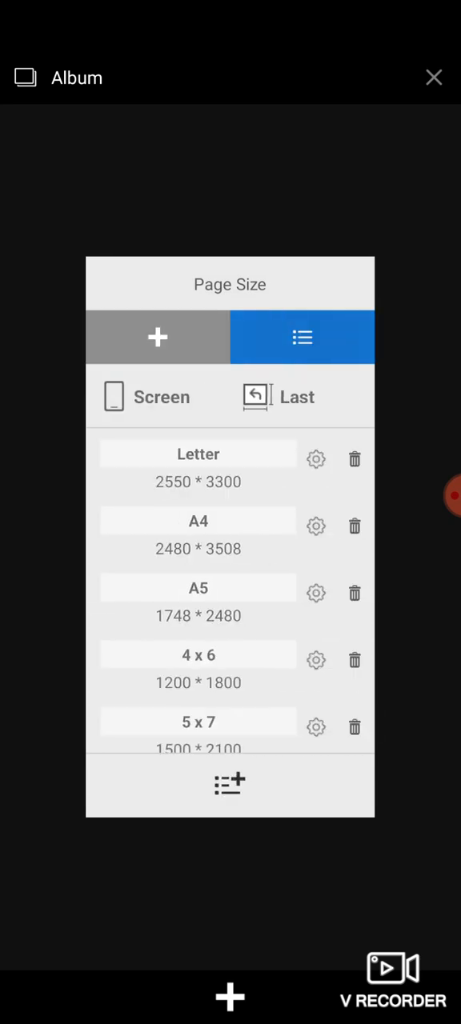
click(157, 336)
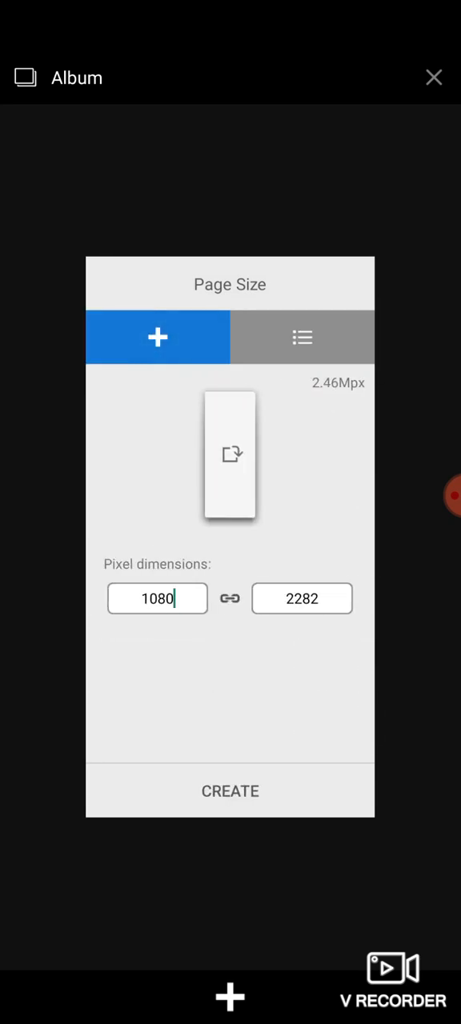
click(157, 599)
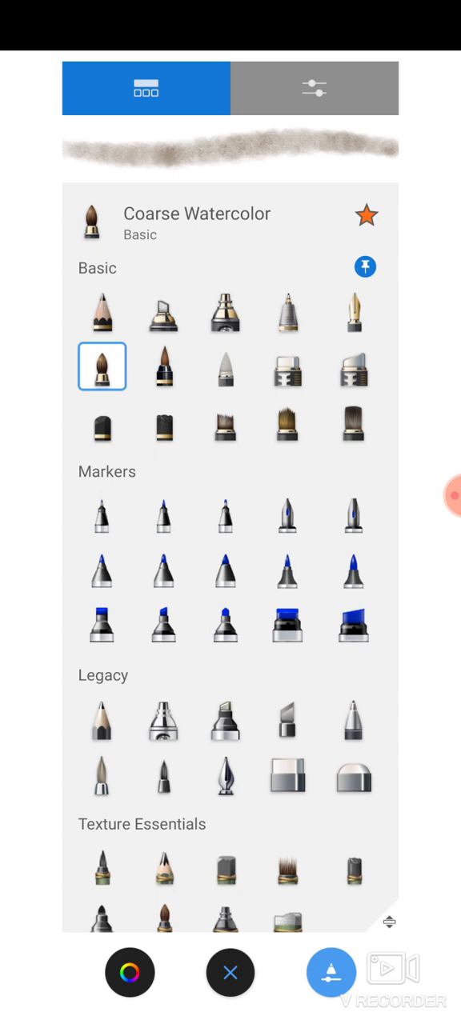
- Keep Coarse Watercolor, rough in the face outline and undo a stray stroke
click(103, 312)
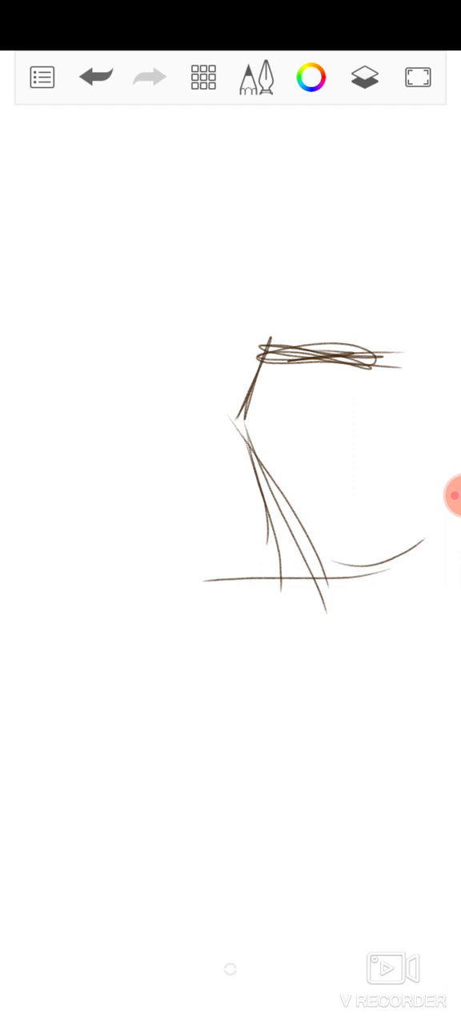
click(96, 77)
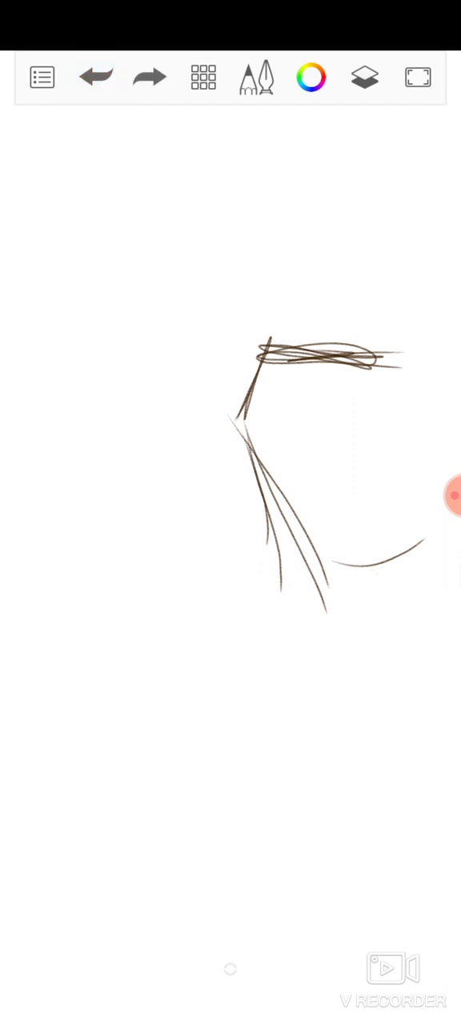
click(41, 76)
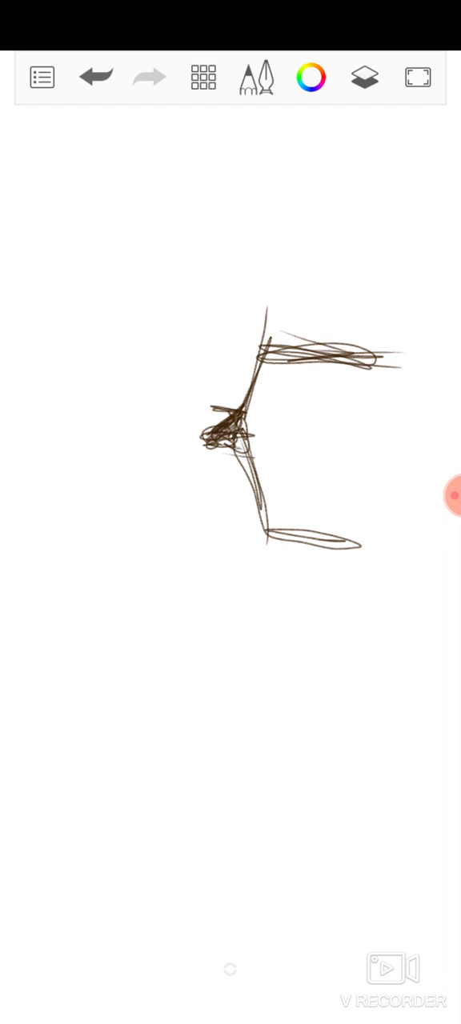
- Pick the Cashmere Eraser from the brush library and return to the canvas
click(256, 77)
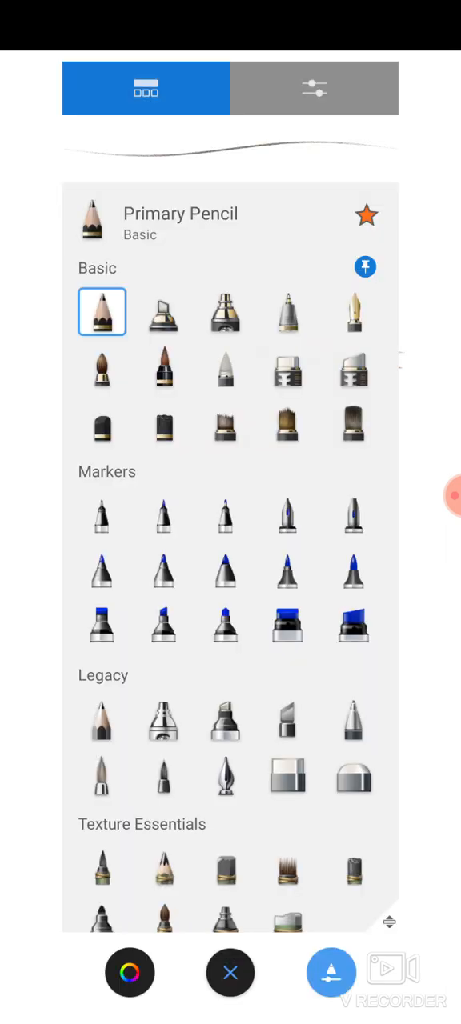
click(230, 973)
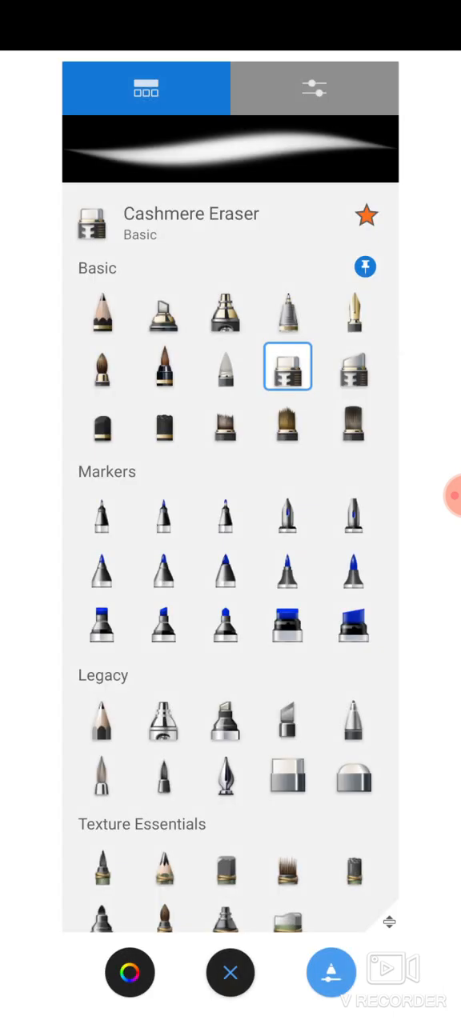
click(230, 973)
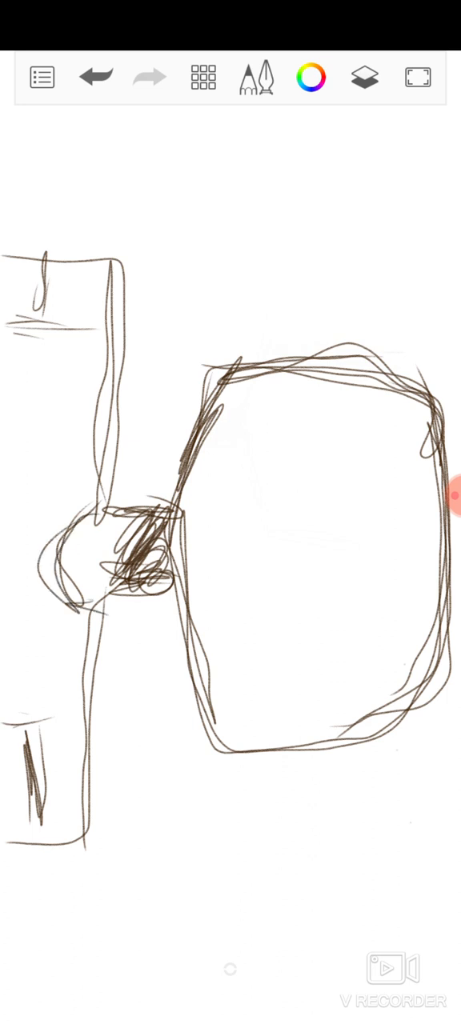
- Keep the Primary Pencil and draw a thin test loop above the head
click(256, 77)
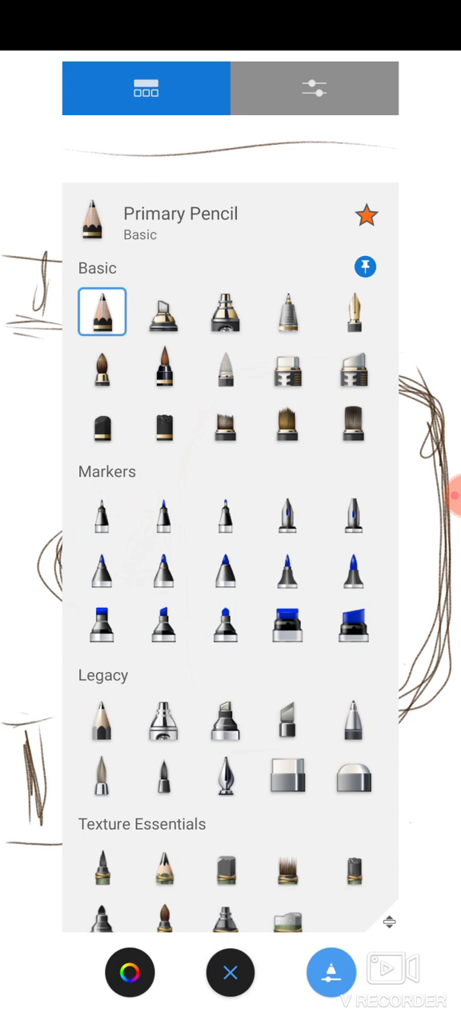
click(288, 516)
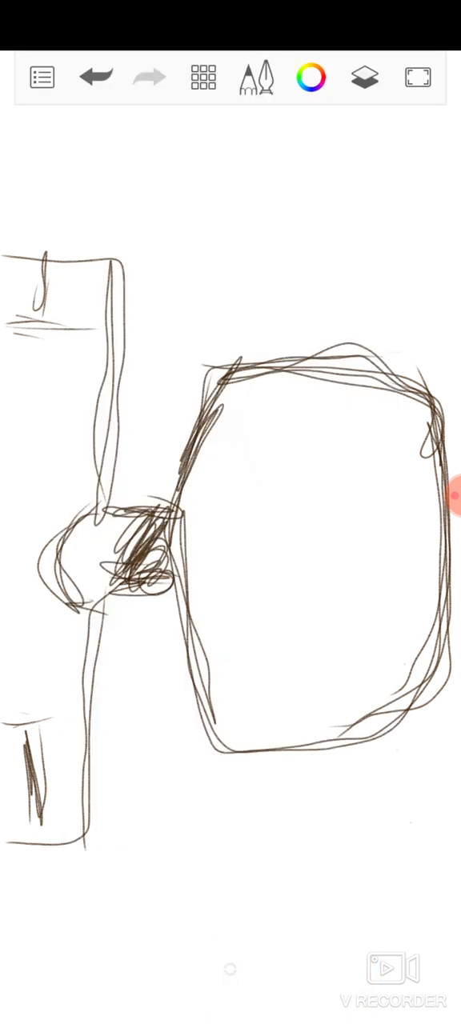
drag(240, 147, 345, 131)
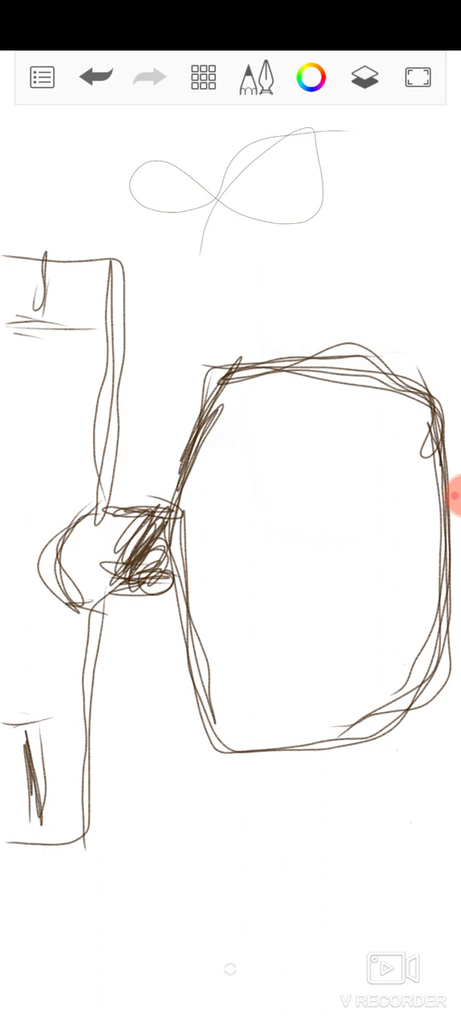
- Choose the Fountain Pen brush and draw a thick brown test stroke over the loop
click(202, 76)
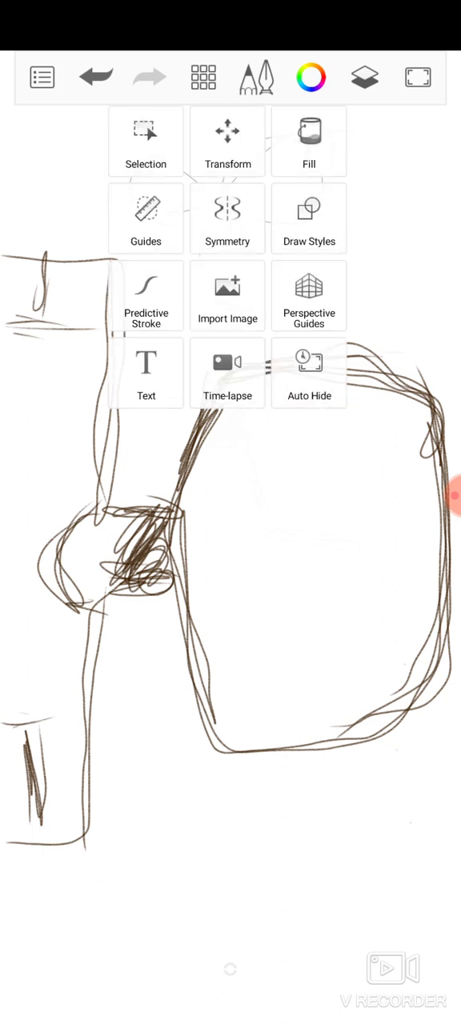
click(256, 77)
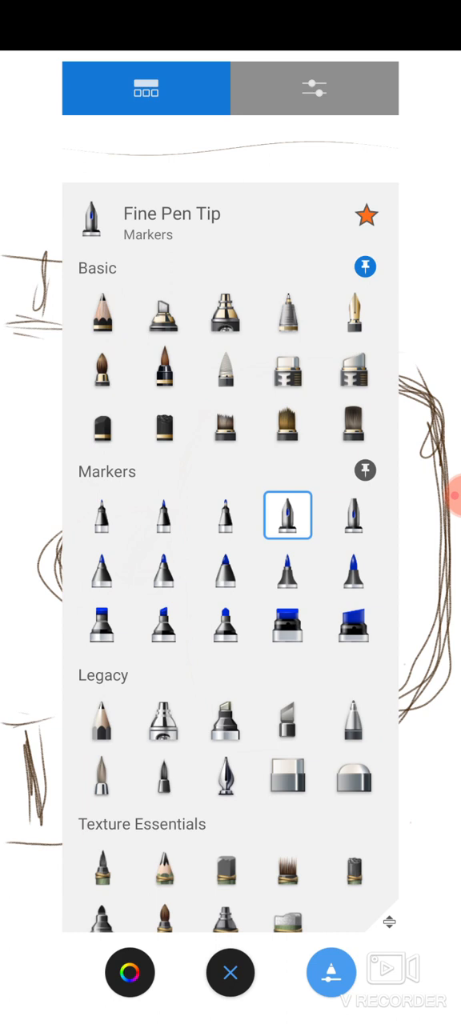
click(353, 314)
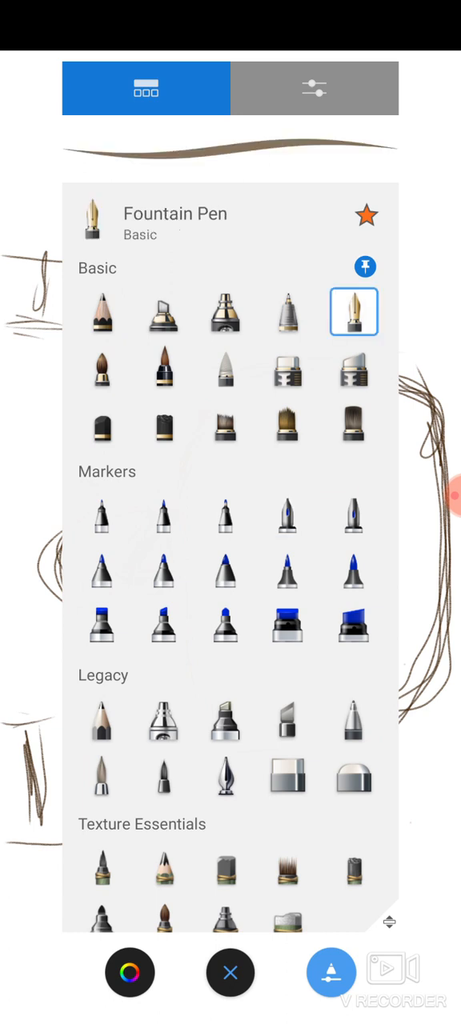
click(332, 973)
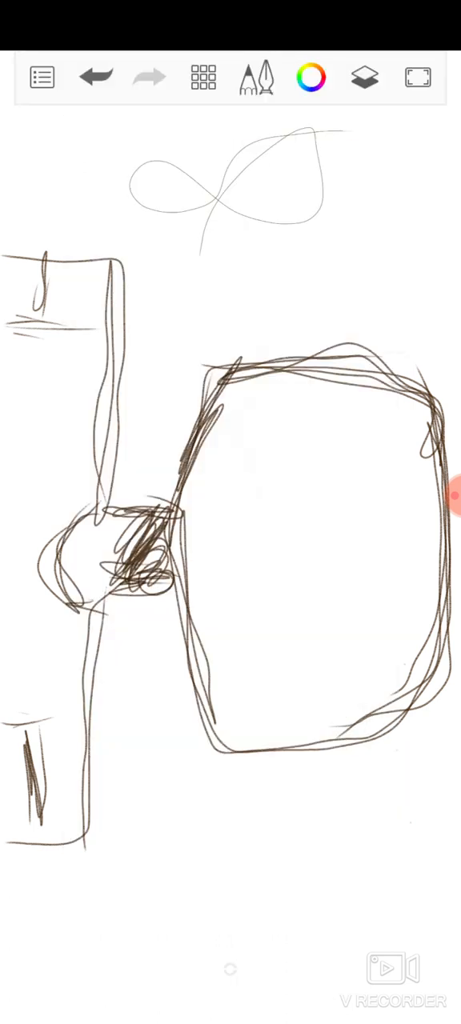
drag(173, 256, 328, 173)
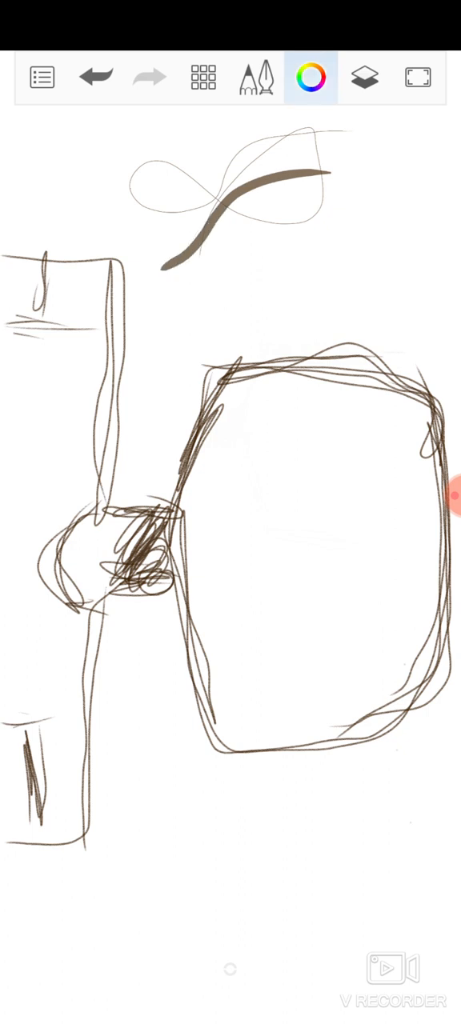
click(311, 77)
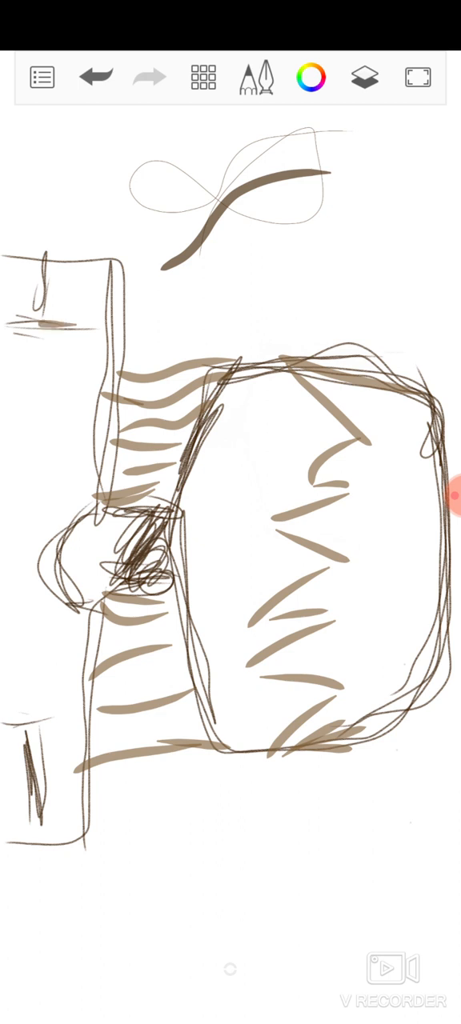
- Paint brown streaks and darker hatching across both hair areas
drag(32, 769, 35, 840)
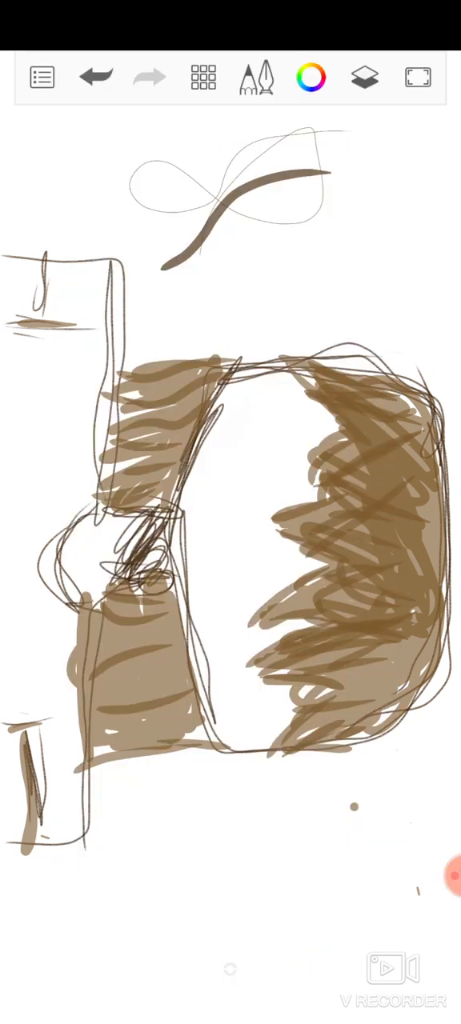
click(308, 77)
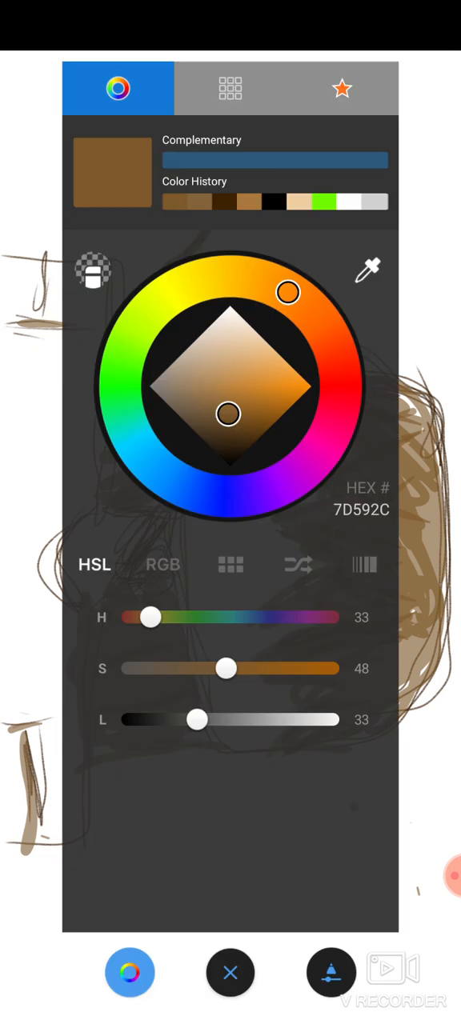
- Draw dark grey accents on the eye and face edges, then pick the pale skin tone
click(231, 973)
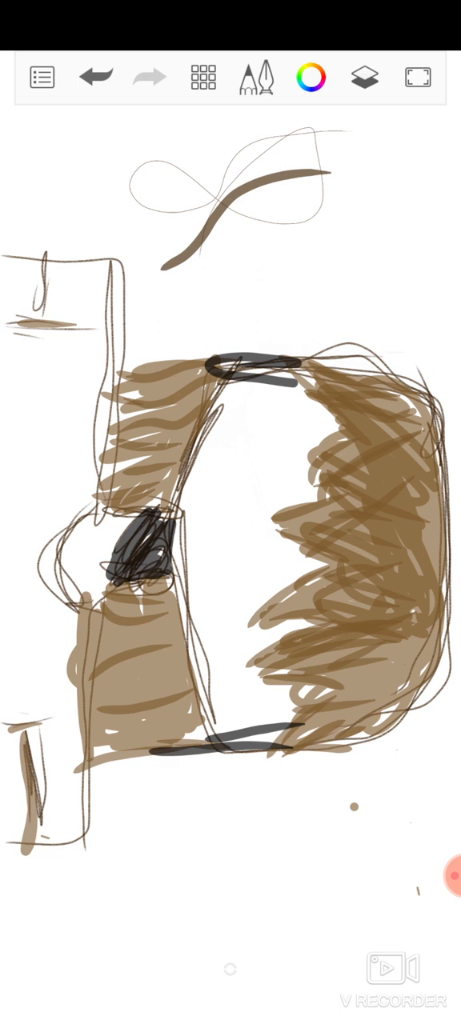
click(309, 76)
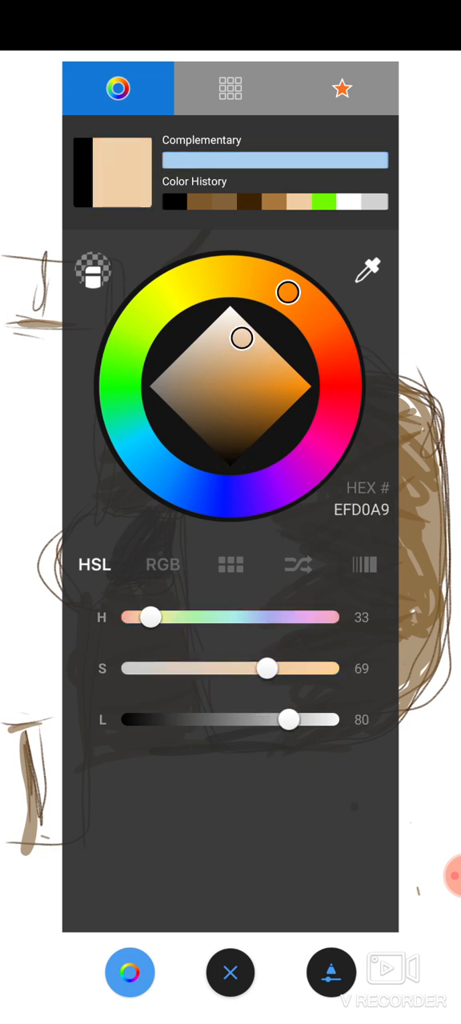
click(231, 973)
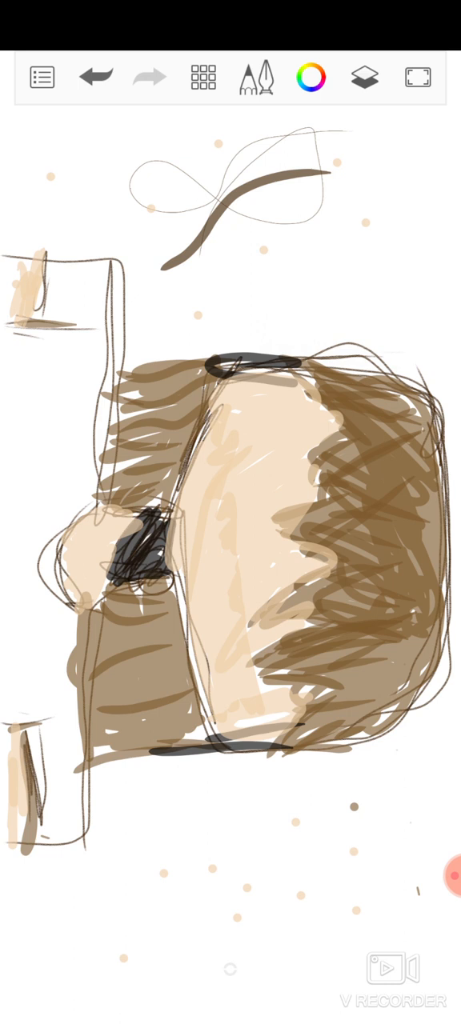
- Paint the face in EFD0A9 skin tone and scatter peach dots around the drawing
click(310, 77)
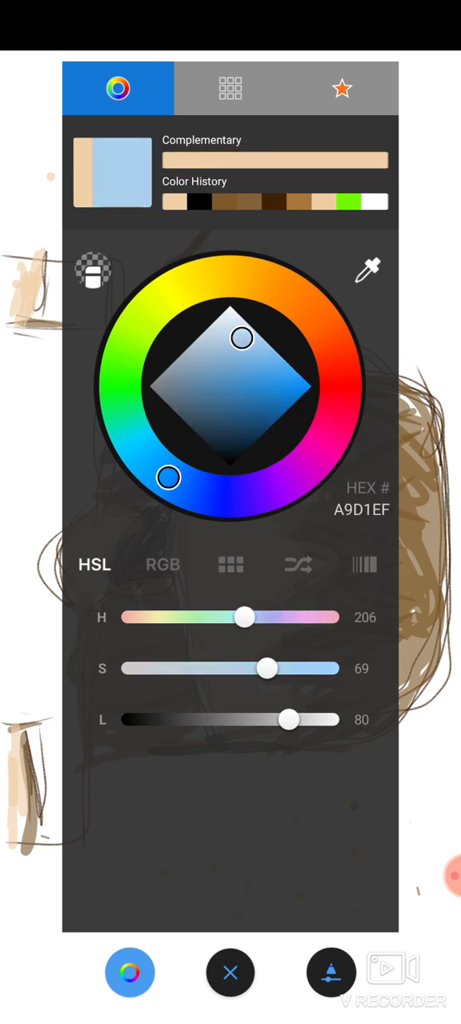
- Fill the shirt with light blue A9D1EF and sprinkle blue dots around the sketch
drag(242, 337, 255, 330)
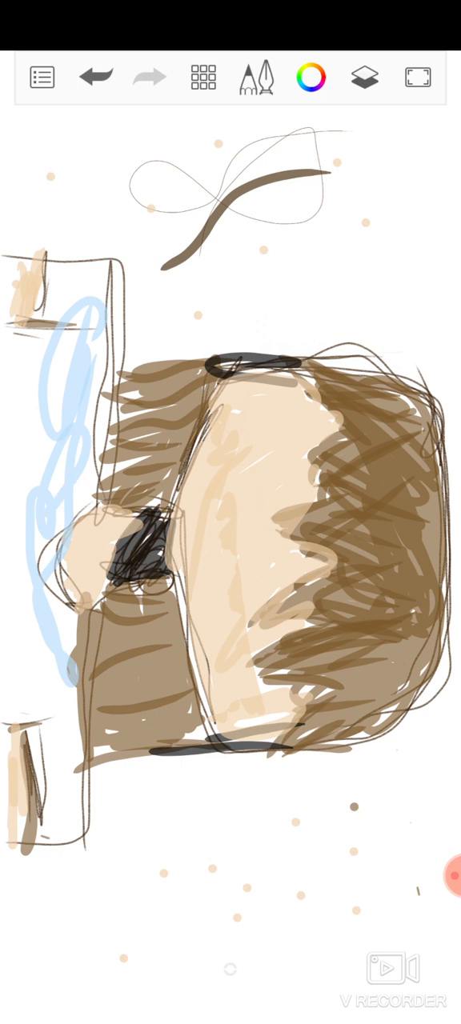
drag(72, 336, 56, 496)
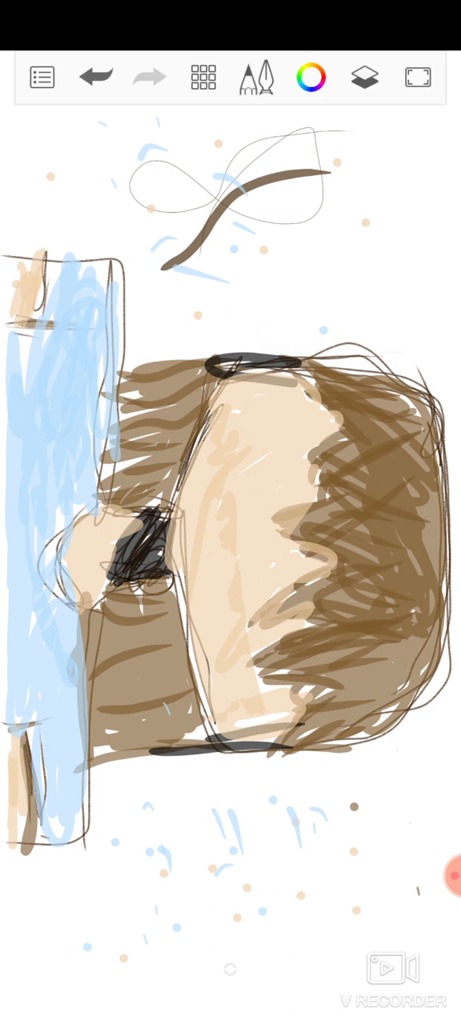
click(309, 76)
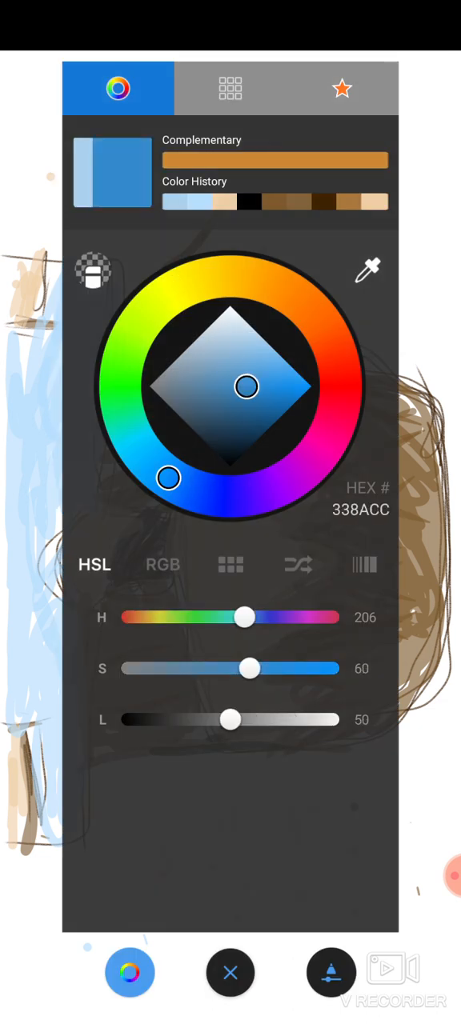